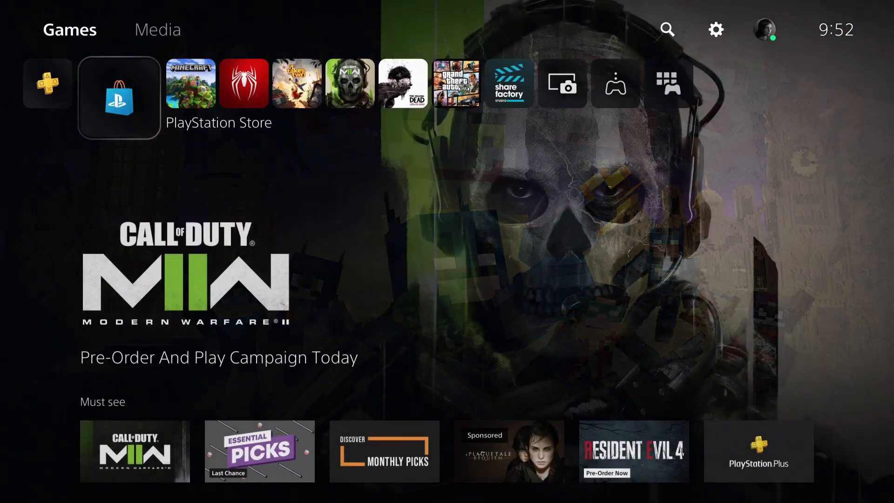
- Open the PlayStation Plus hub from the Games home screen
{"action": "left_click", "coordinate": [47, 89]}
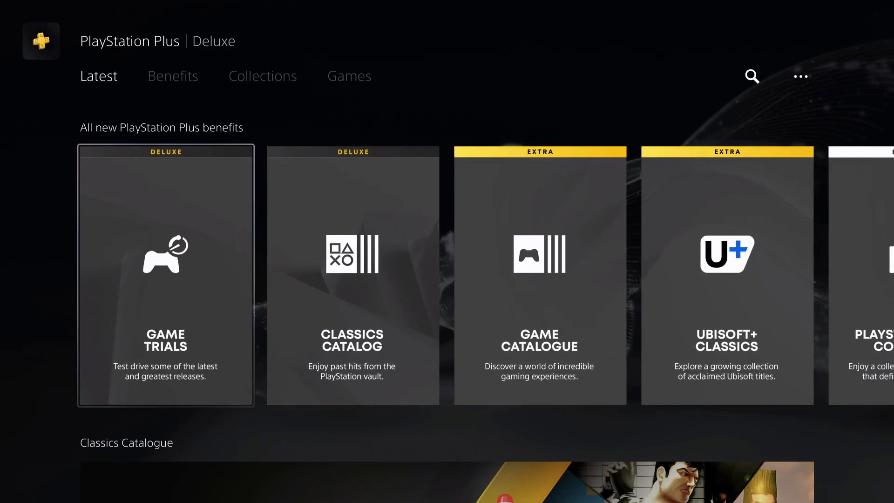
{"action": "left_click", "coordinate": [166, 275]}
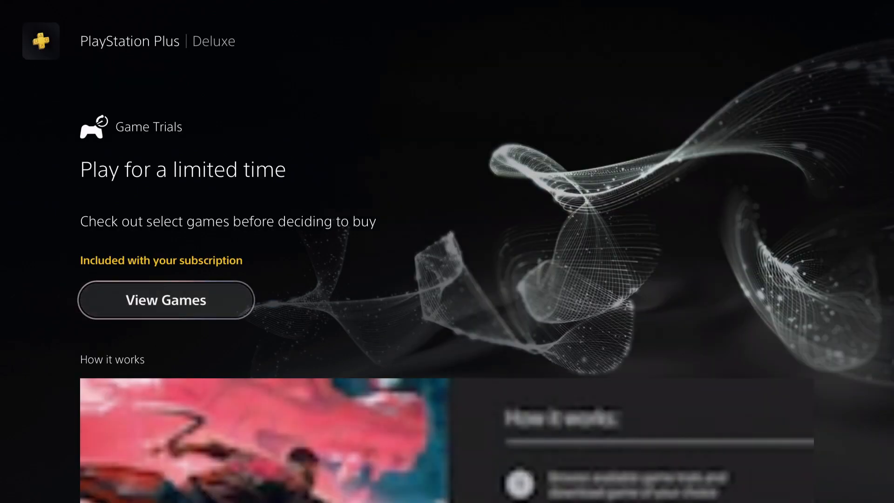
{"action": "left_click", "coordinate": [165, 300]}
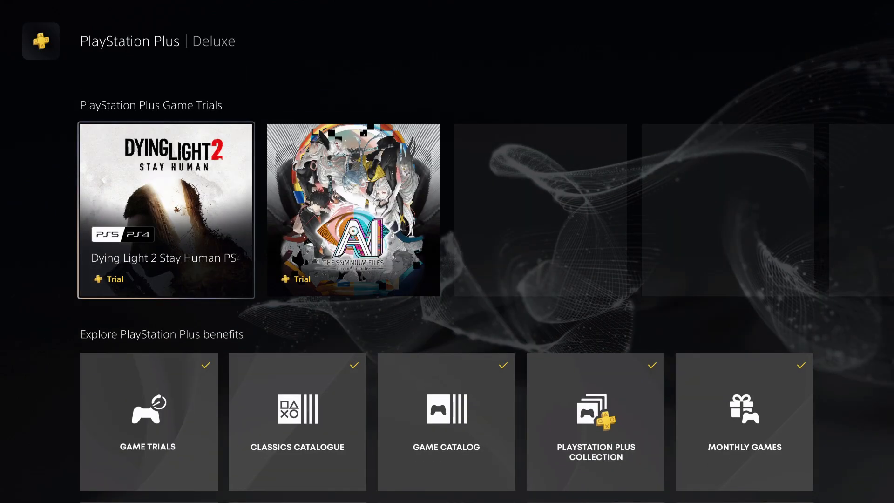
{"action": "scroll", "scroll_direction": "right", "scroll_amount": 3}
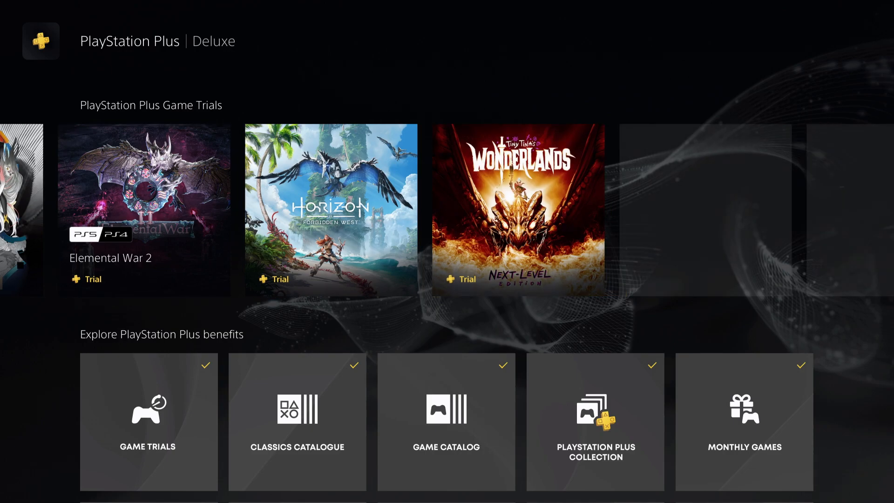
{"action": "scroll", "scroll_direction": "right", "scroll_amount": 3}
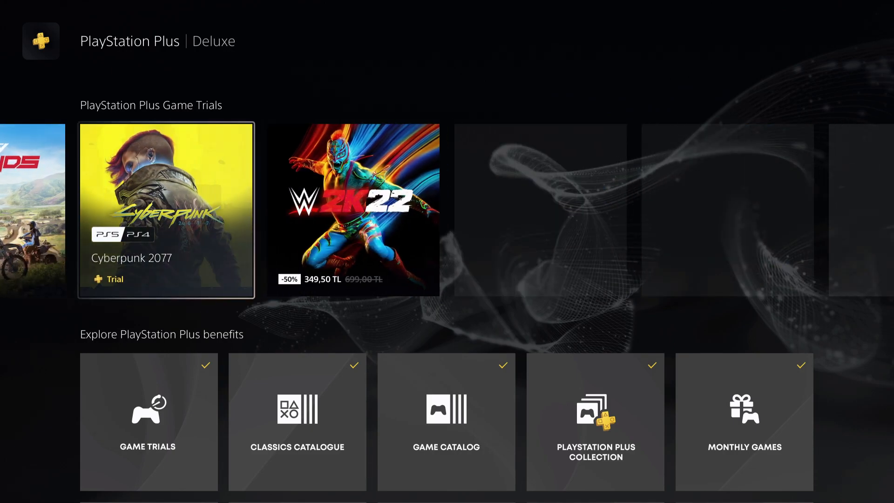
{"action": "scroll", "scroll_direction": "right", "scroll_amount": 3}
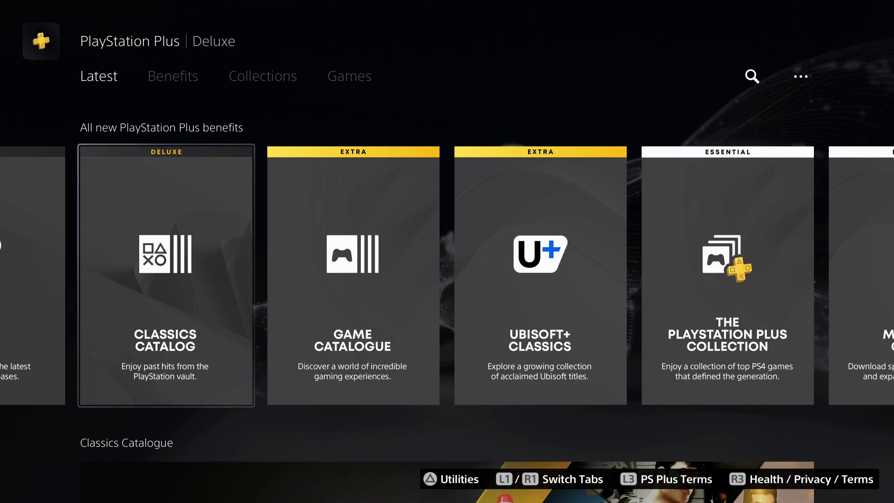
{"action": "left_click", "coordinate": [165, 276]}
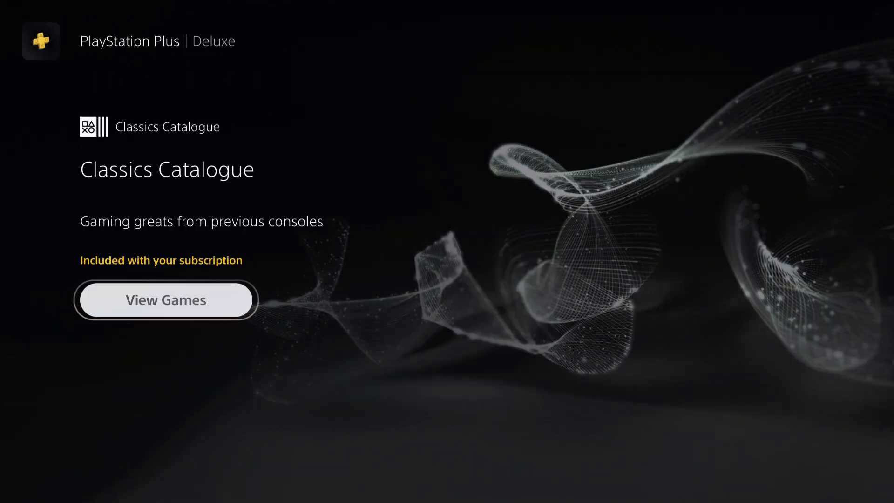
{"action": "left_click", "coordinate": [166, 300]}
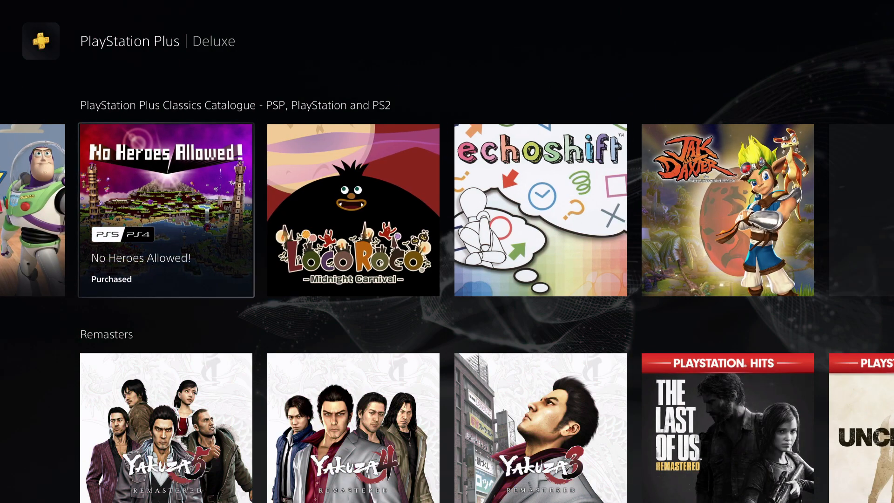
{"action": "scroll", "scroll_direction": "right", "scroll_amount": 3}
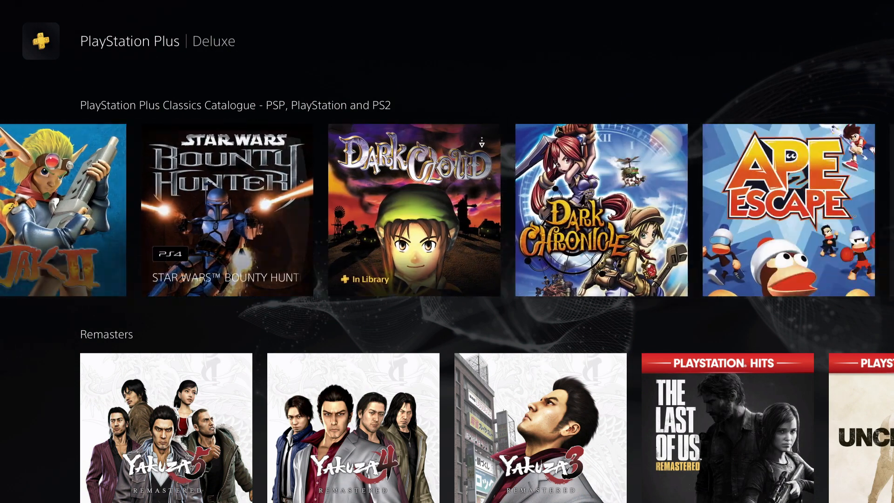
{"action": "scroll", "scroll_direction": "right", "scroll_amount": 3}
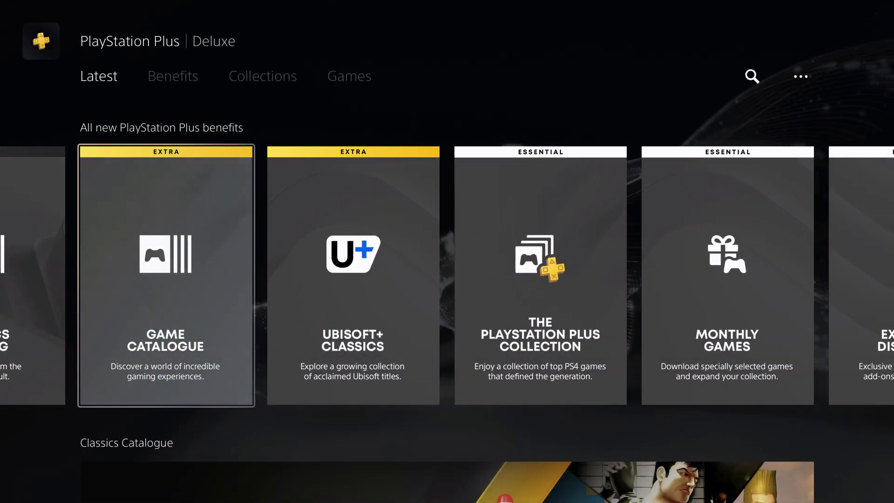
- Open Game Catalogue, choose View All, and scroll through every catalogue game
{"action": "left_click", "coordinate": [165, 275]}
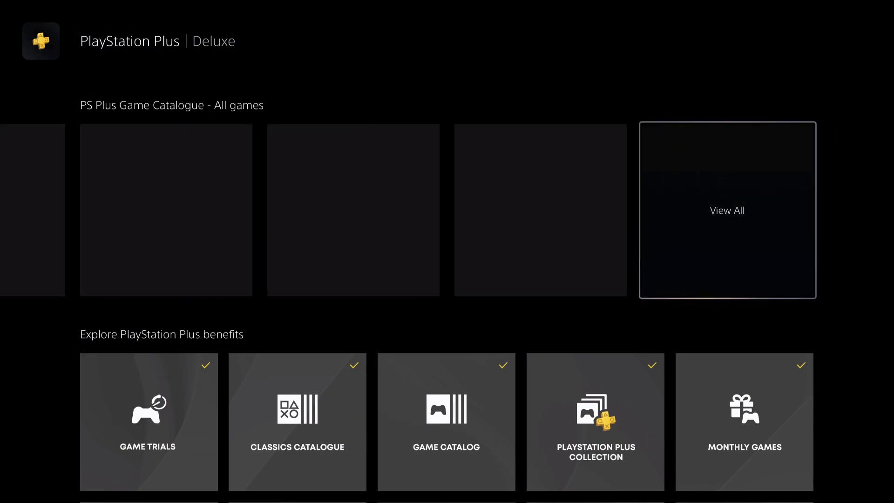
{"action": "left_click", "coordinate": [727, 210]}
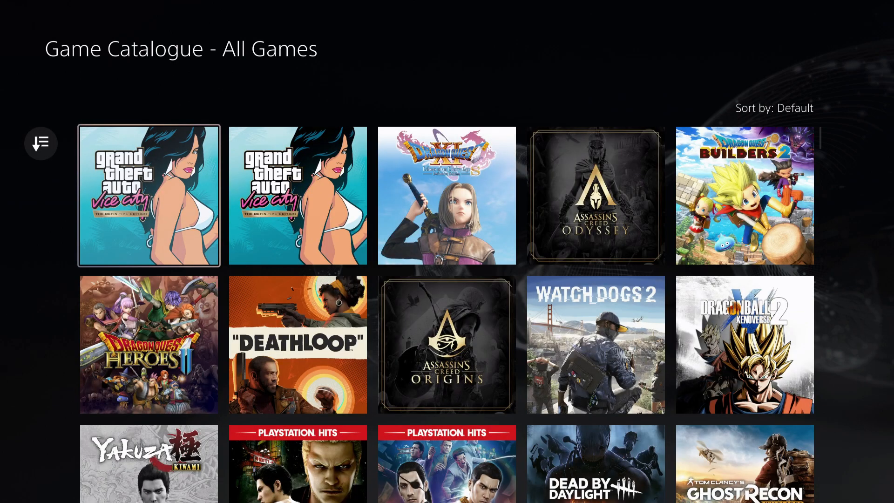
{"action": "scroll", "scroll_direction": "down", "scroll_amount": 3}
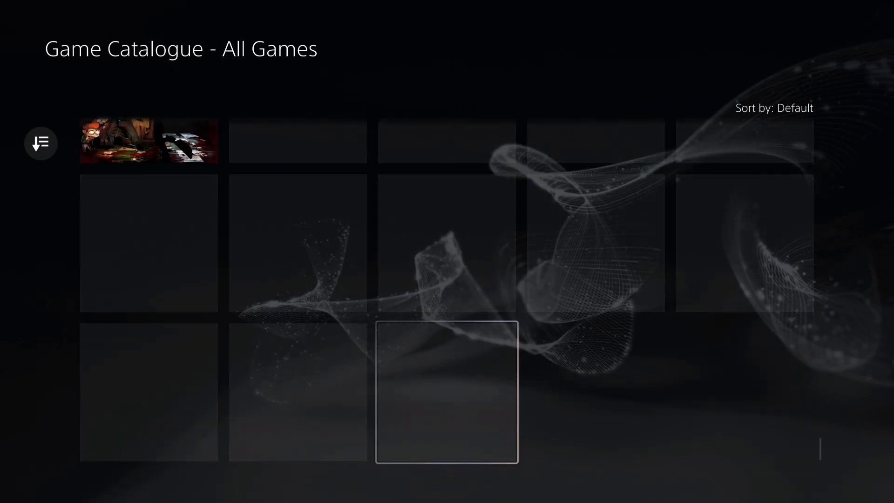
{"action": "scroll", "scroll_direction": "down", "scroll_amount": 3}
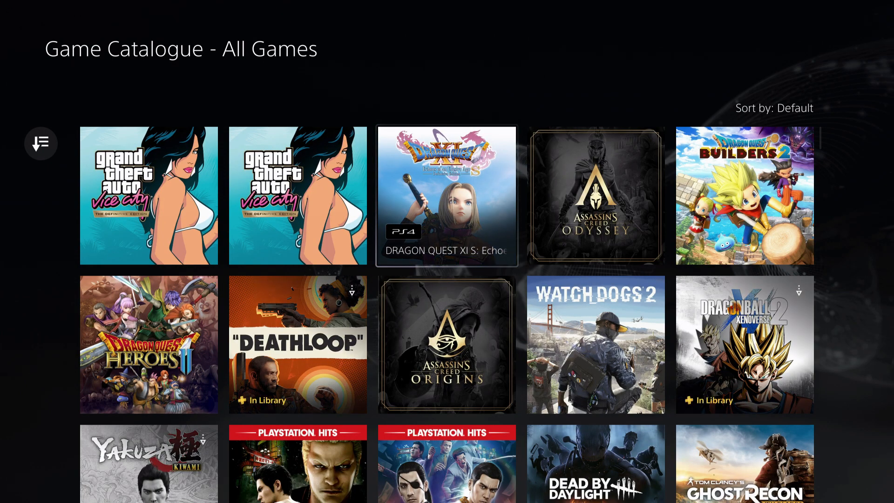
{"action": "scroll", "scroll_direction": "down", "scroll_amount": 3}
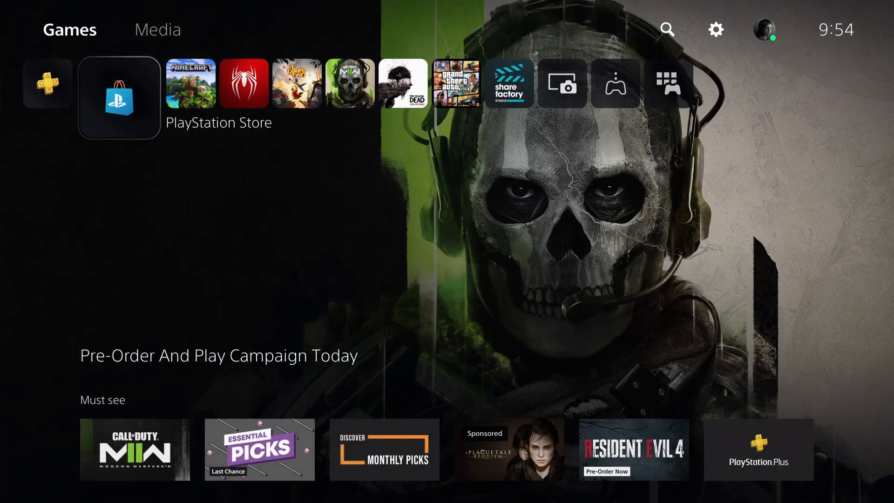
- Open the PlayStation Store and scroll the Latest page down to See more
{"action": "left_click", "coordinate": [115, 96]}
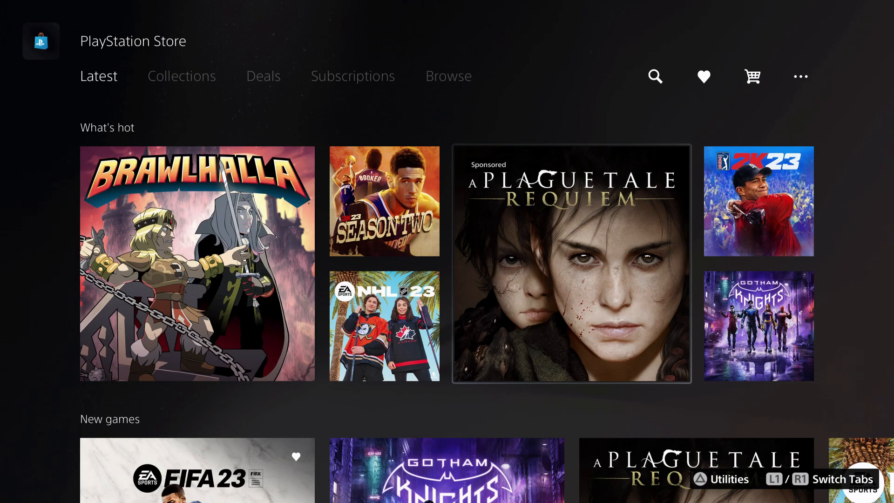
{"action": "scroll", "scroll_direction": "down", "scroll_amount": 3}
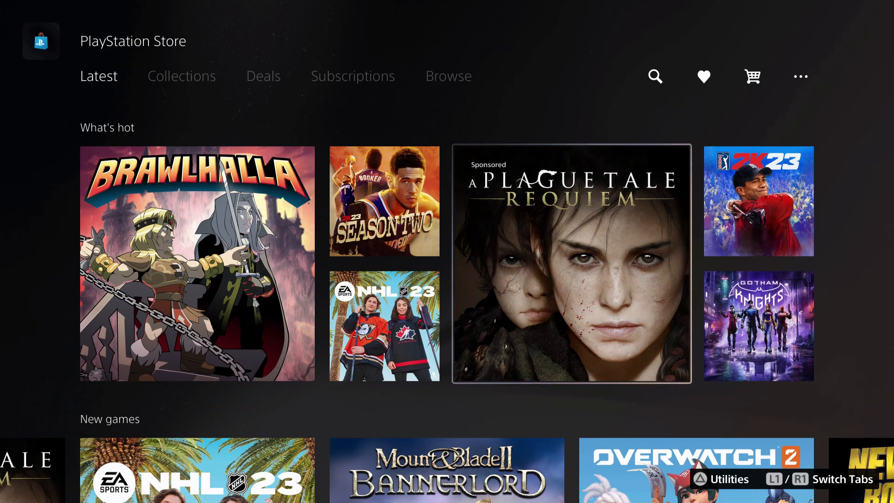
{"action": "scroll", "scroll_direction": "down", "scroll_amount": 3}
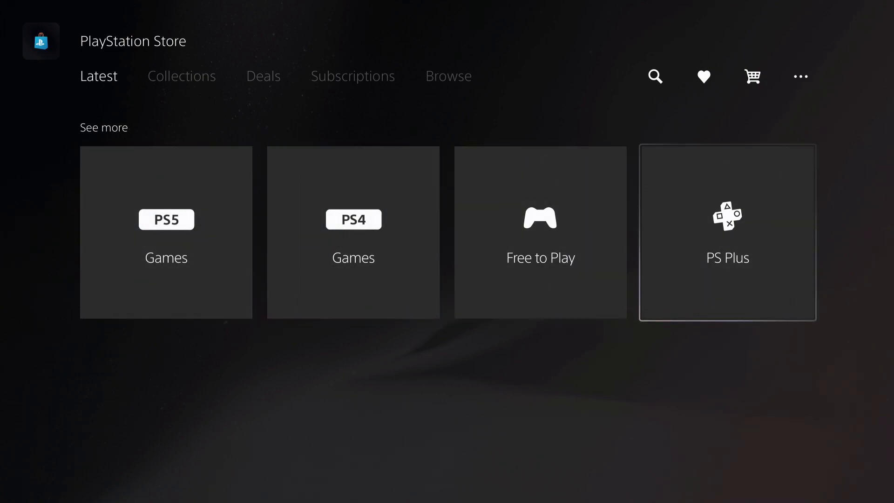
- In the store's PS Plus Monthly Games list, add a monthly game to the library
{"action": "left_click", "coordinate": [728, 238]}
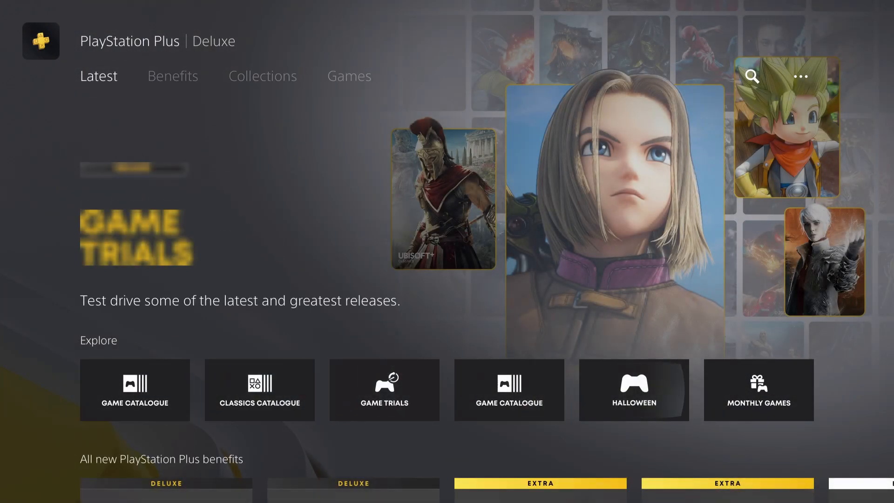
{"action": "left_click", "coordinate": [759, 390]}
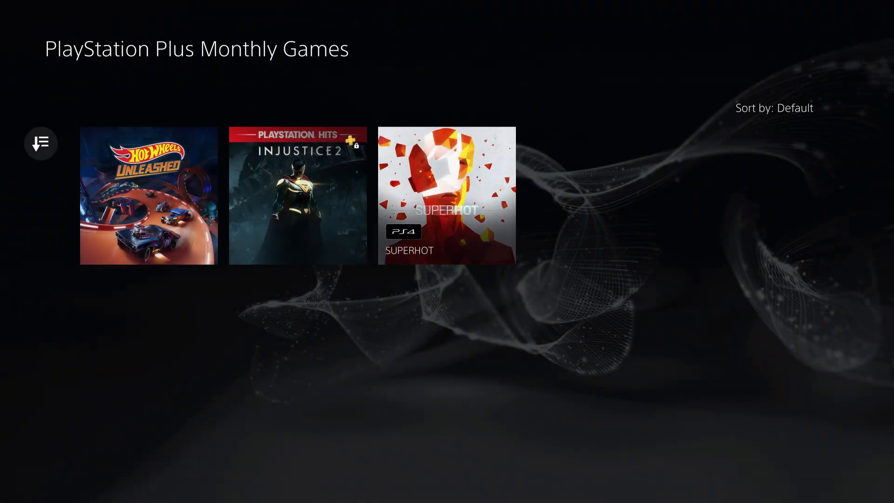
{"action": "left_click", "coordinate": [448, 188]}
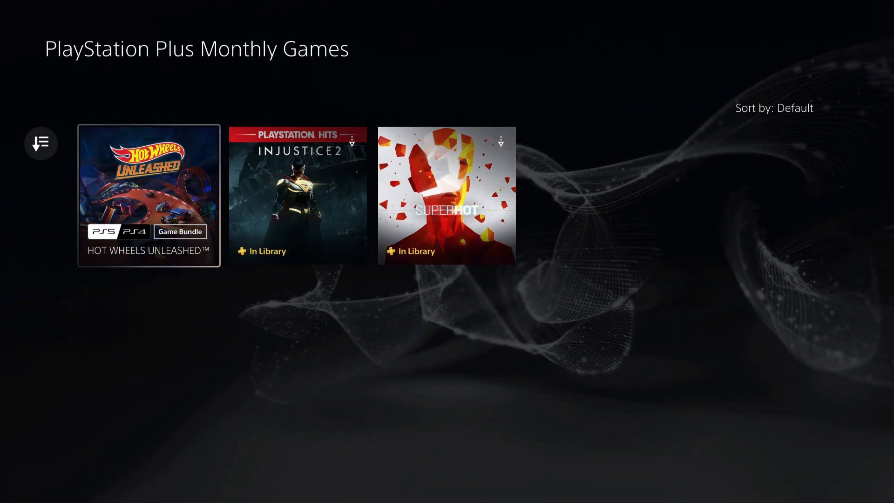
- Add Hot Wheels Unleashed to the library, then browse Game Library's Your Collection
{"action": "left_click", "coordinate": [148, 196]}
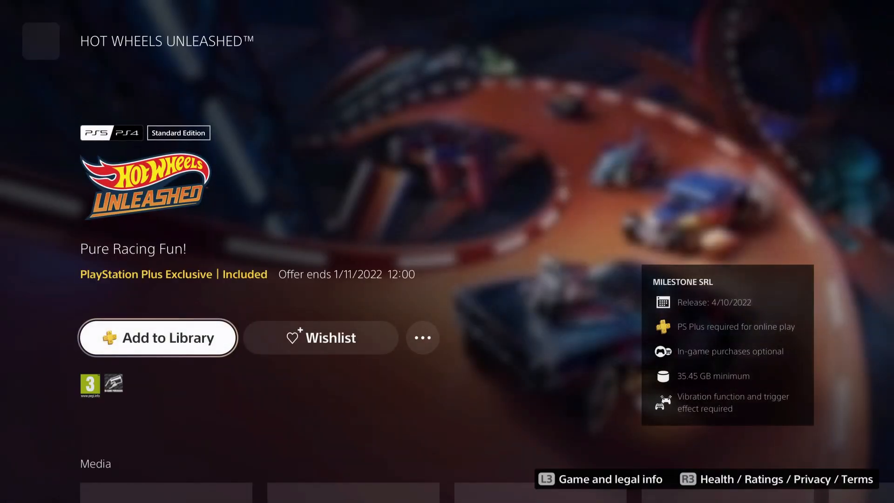
{"action": "left_click", "coordinate": [157, 337]}
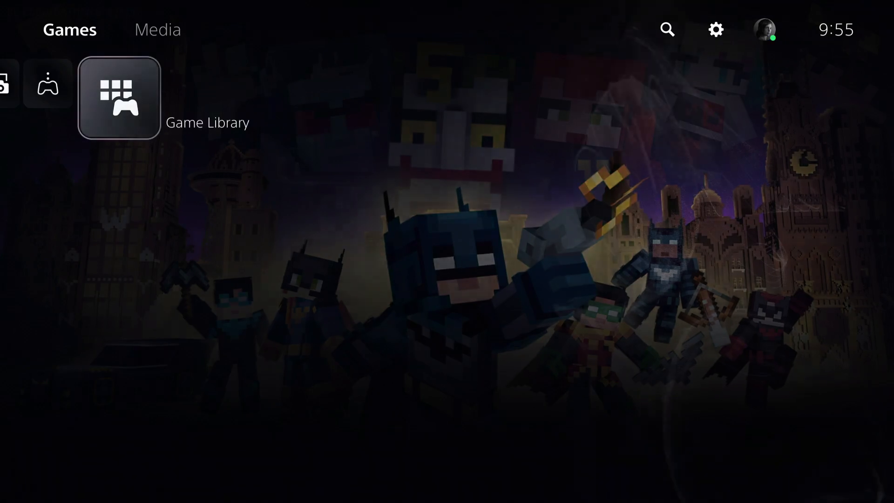
{"action": "left_click", "coordinate": [116, 98]}
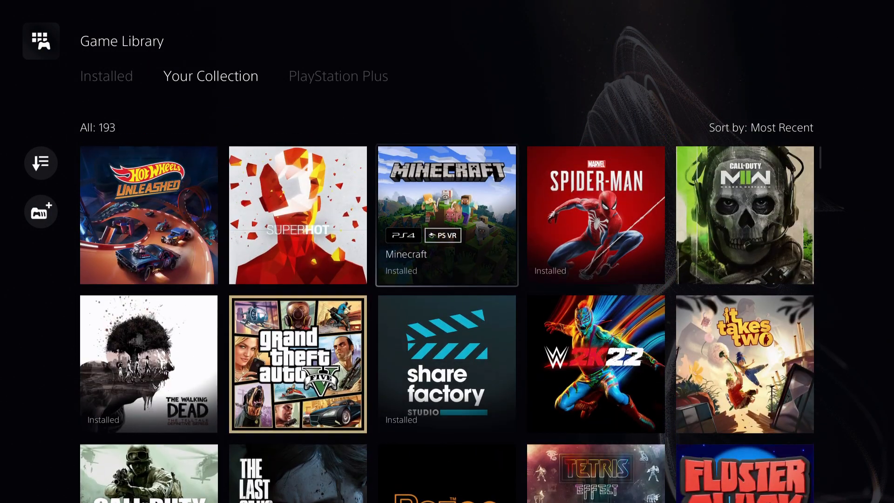
{"action": "scroll", "scroll_direction": "down", "scroll_amount": 3}
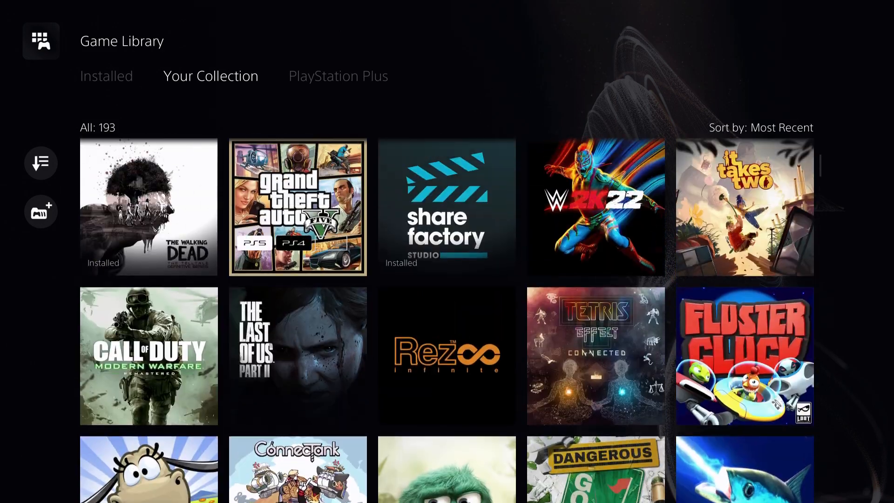